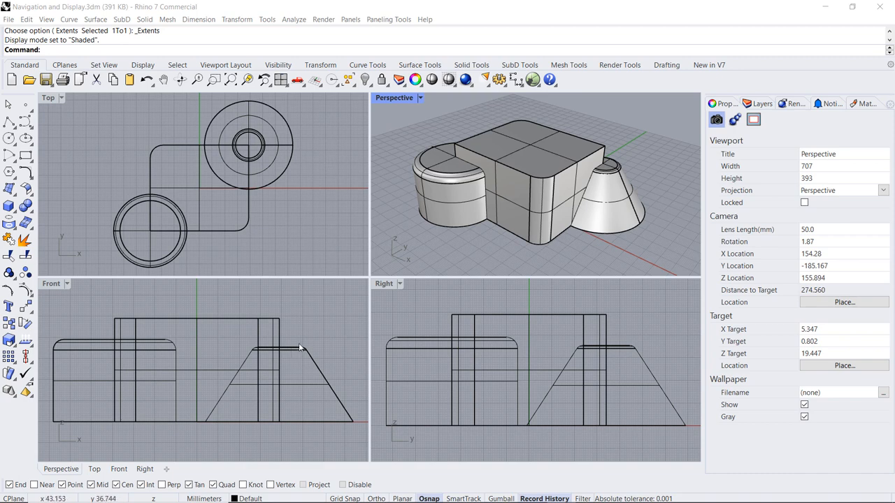
mouse_move(408, 242)
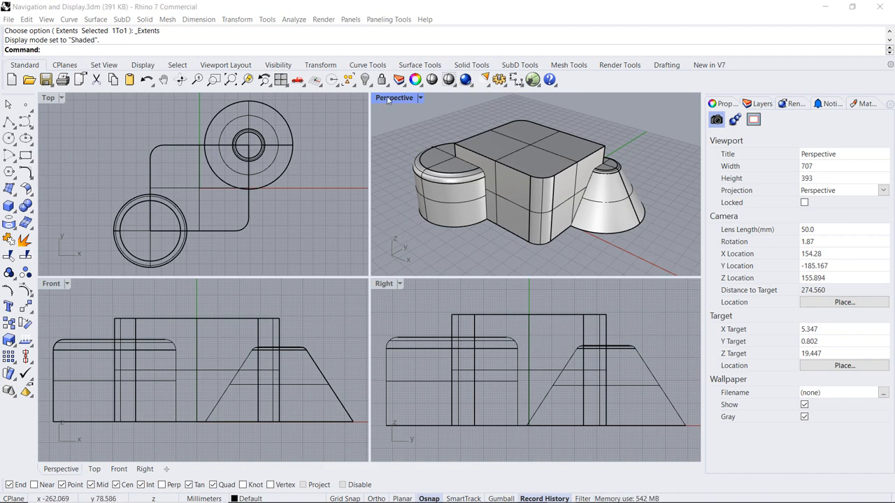
Step: Rotate the Perspective view and zoom out to a camera distance of about 296
double_click(394, 98)
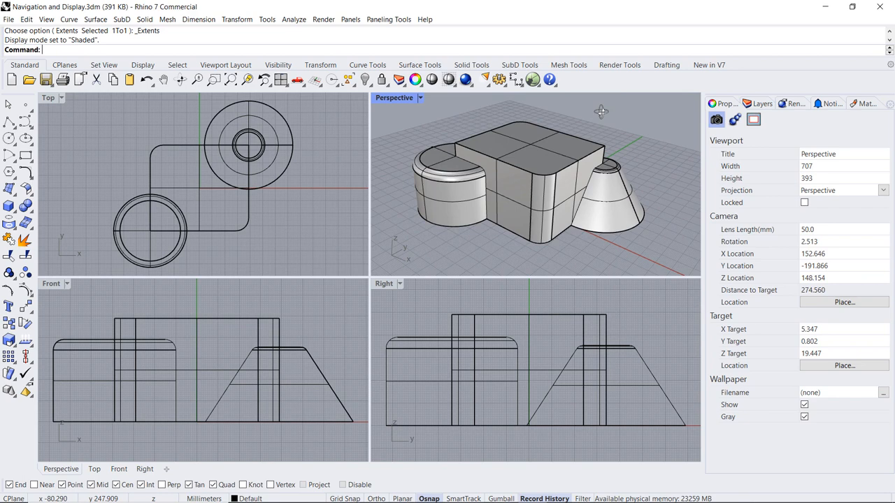
mouse_move(545, 143)
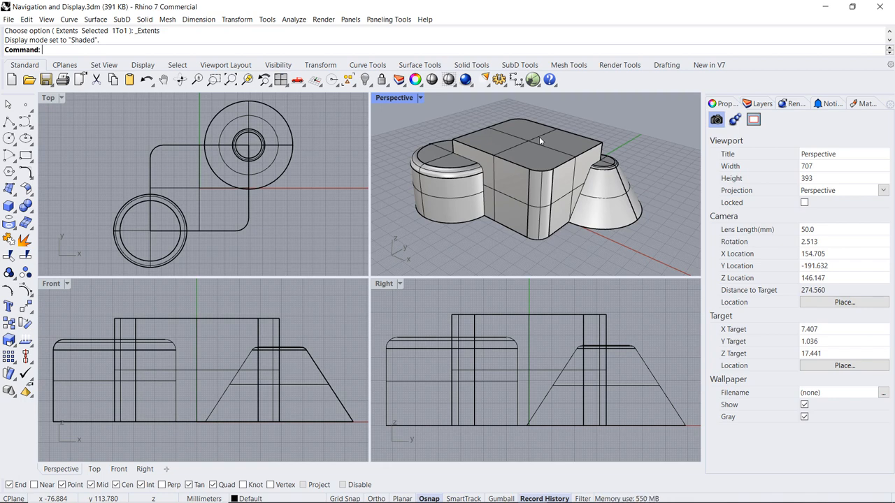
mouse_move(517, 197)
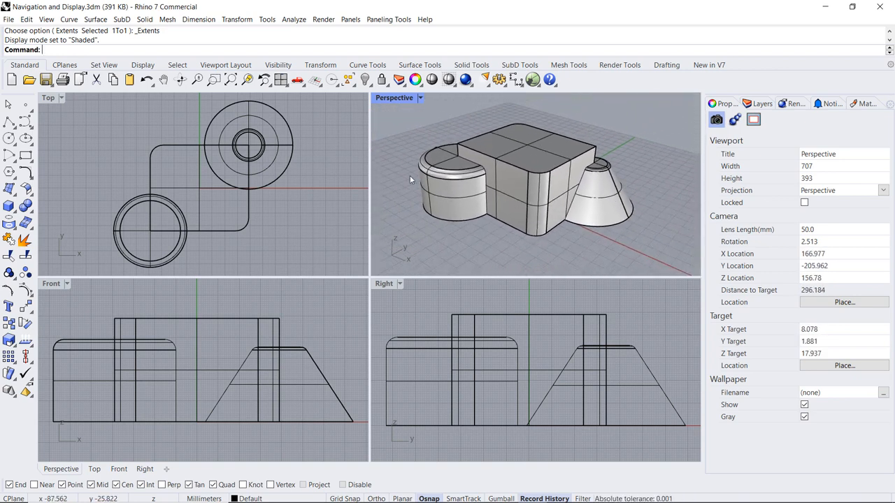
mouse_move(234, 164)
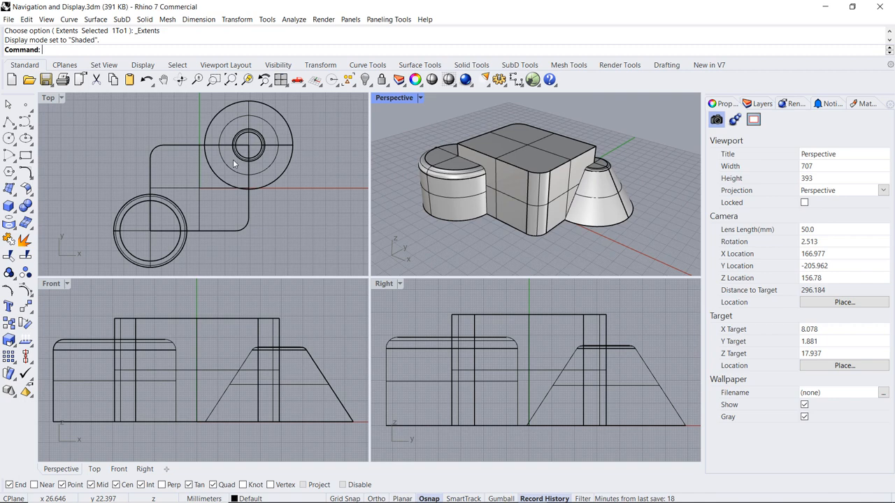
mouse_move(195, 166)
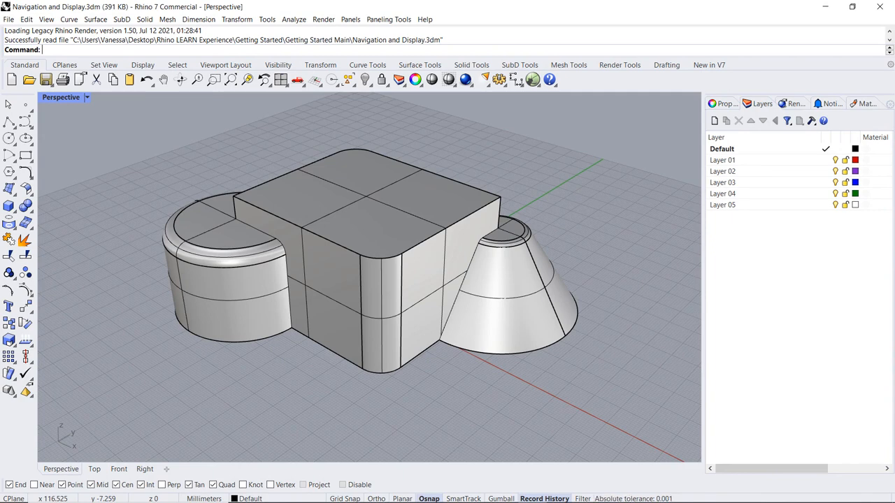
mouse_move(662, 227)
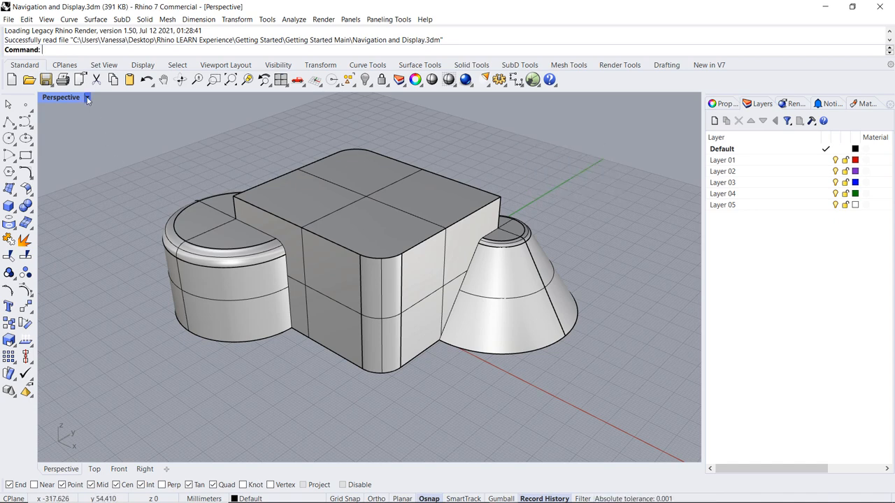
Step: Open the Perspective viewport's display mode list, with Shaded still active
click(87, 97)
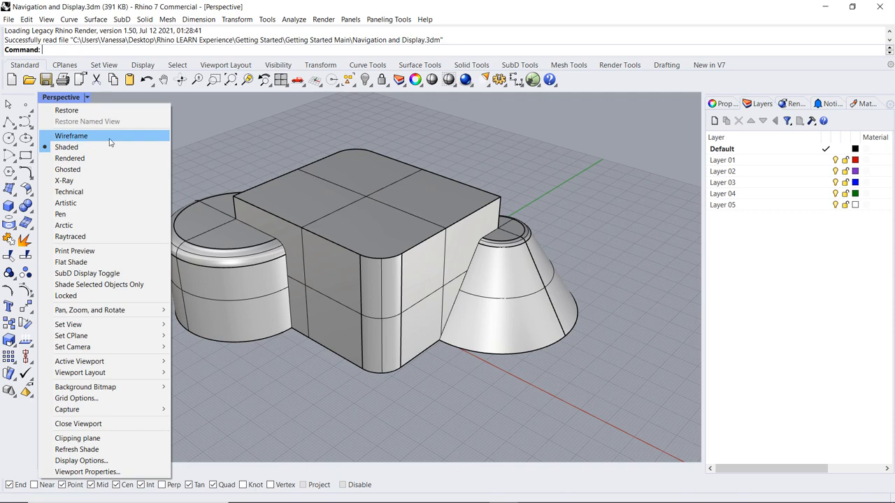
Step: Switch the Perspective view to Wireframe, then back to Shaded
click(70, 136)
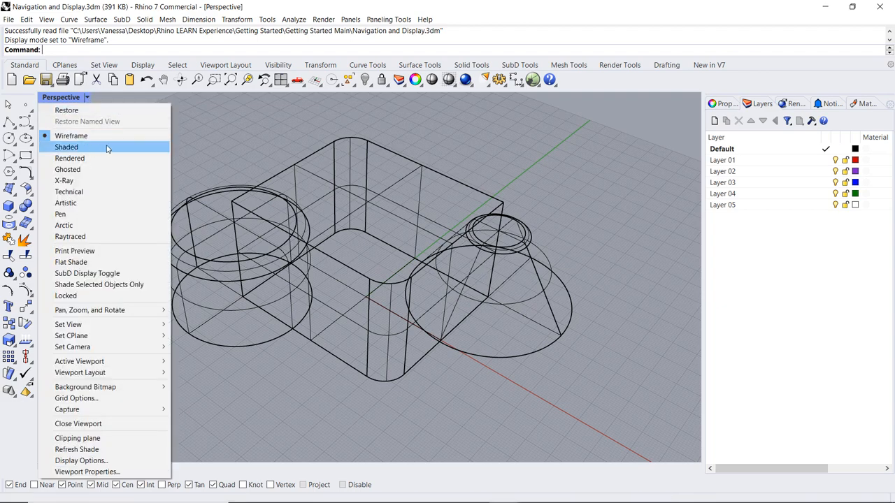
click(66, 147)
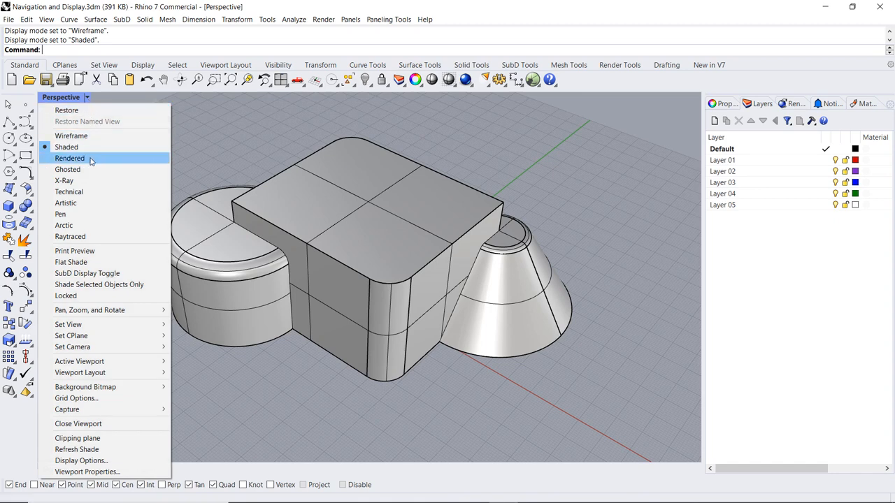
Step: Cycle the Perspective view through Rendered and Artistic modes, ending on Raytraced
click(70, 158)
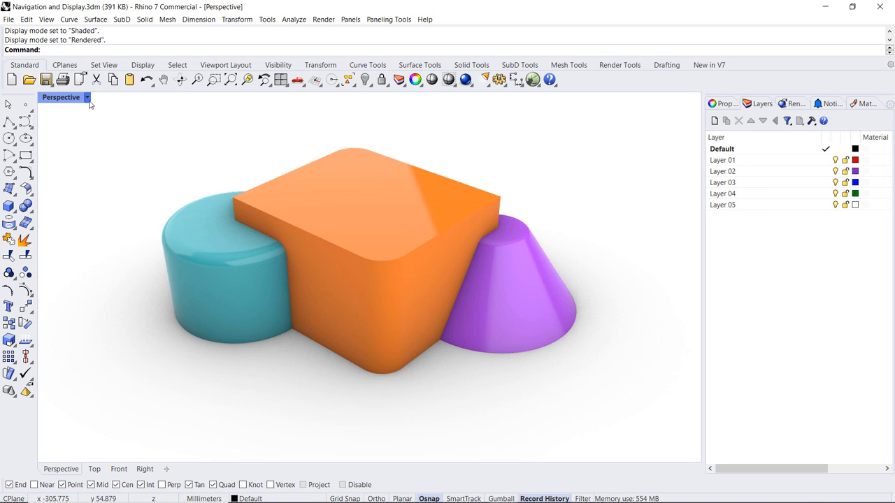
click(86, 98)
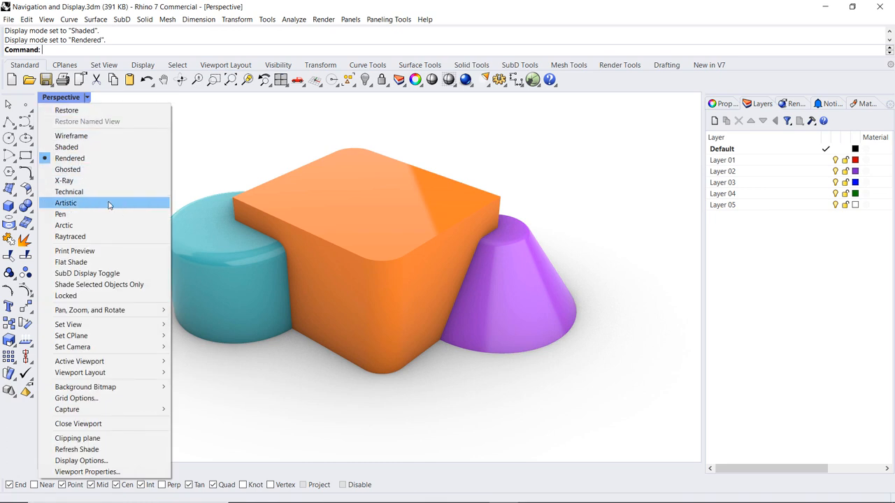
click(66, 203)
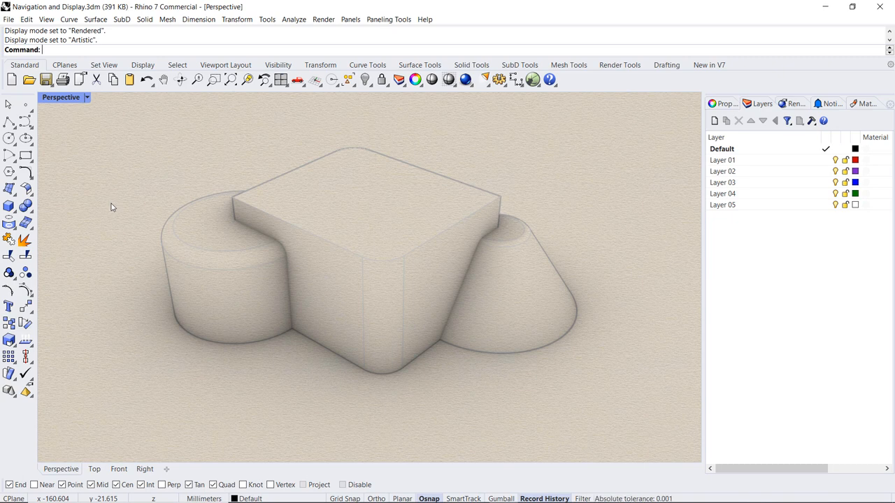
click(87, 98)
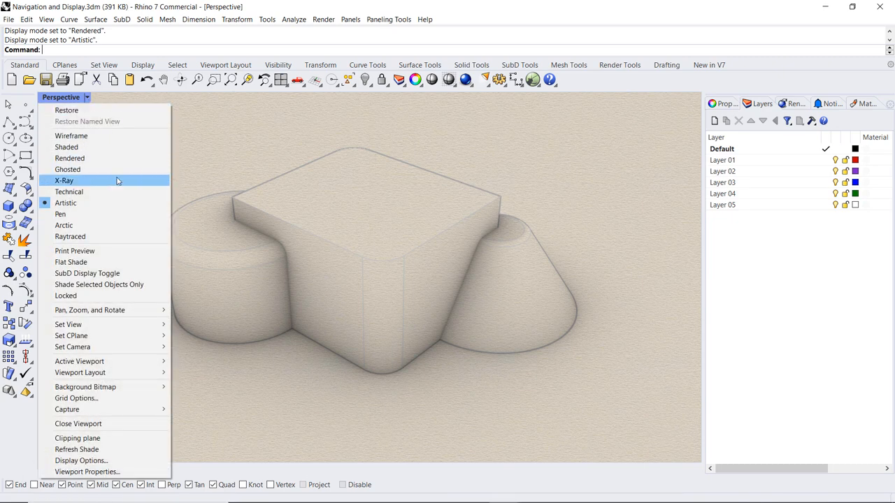
click(70, 236)
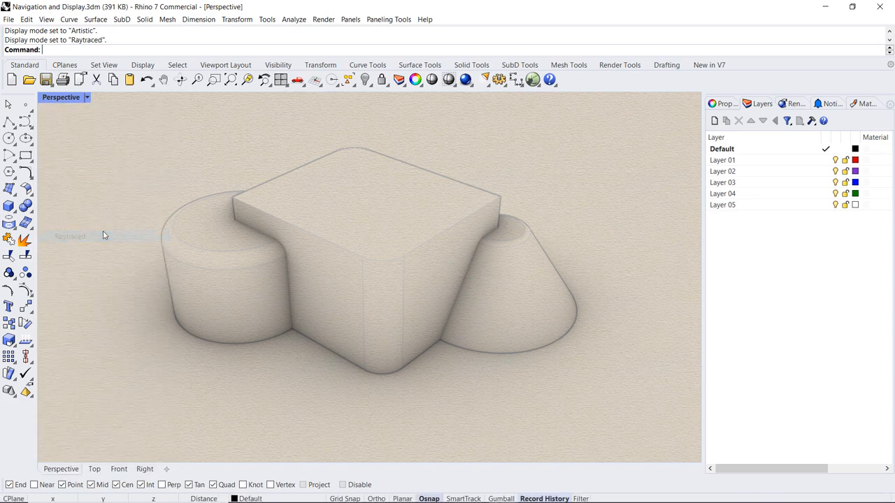